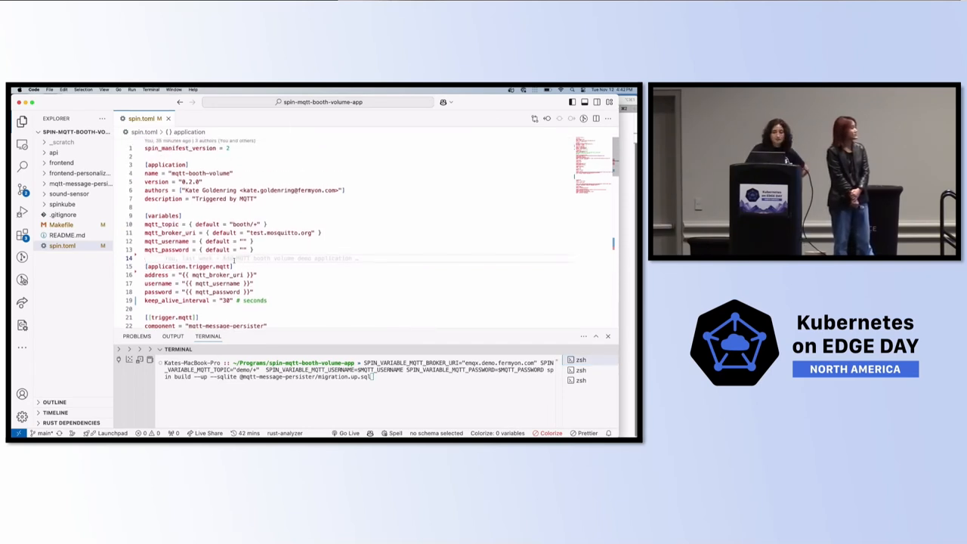
# Step: Scroll the VS Code terminal output to follow the Spin build and webpack result
pyautogui.scroll(-3)
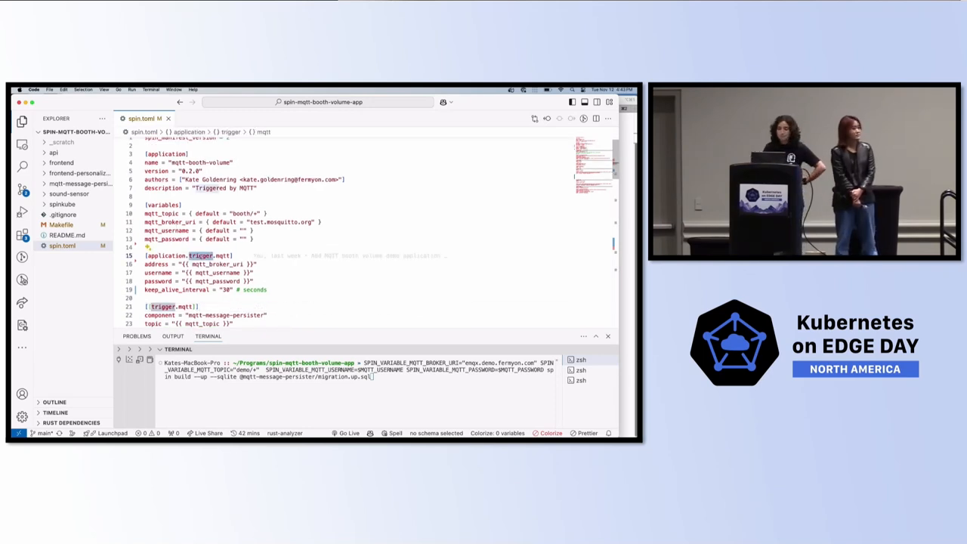
pyautogui.scroll(-3)
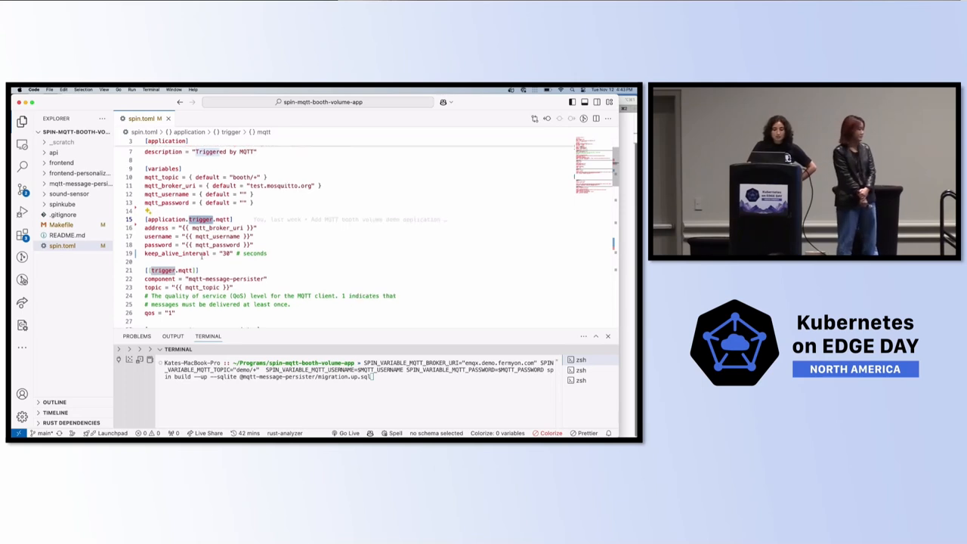
pyautogui.scroll(-3)
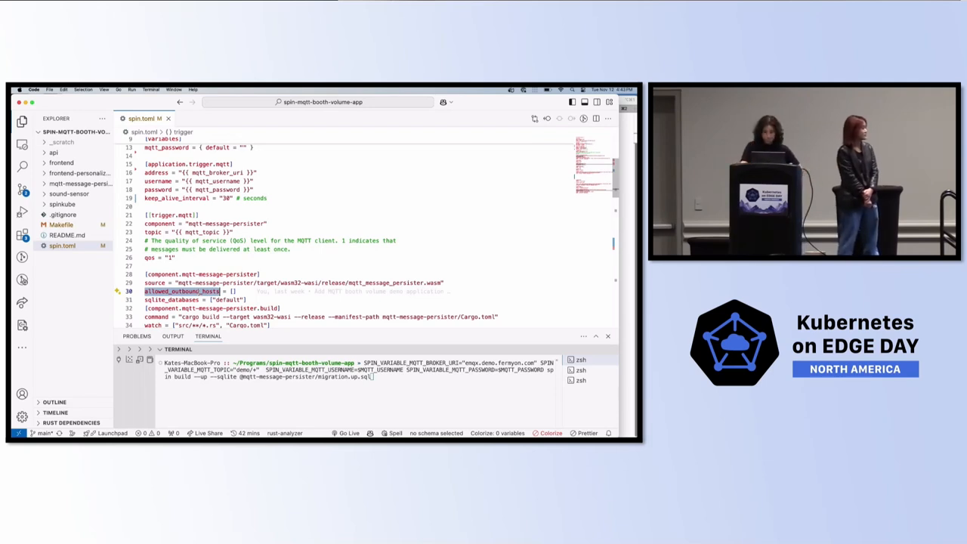
pyautogui.scroll(-3)
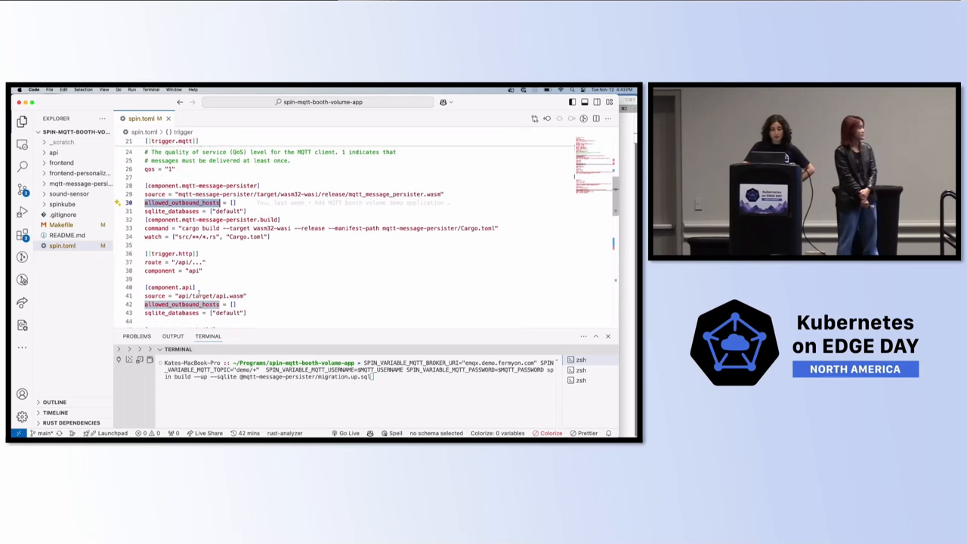
pyautogui.scroll(-3)
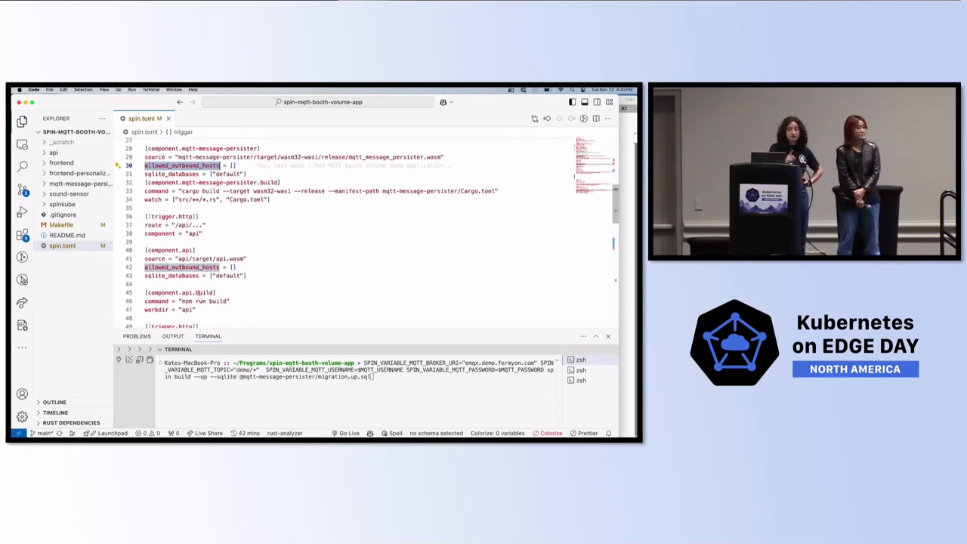
pyautogui.scroll(-3)
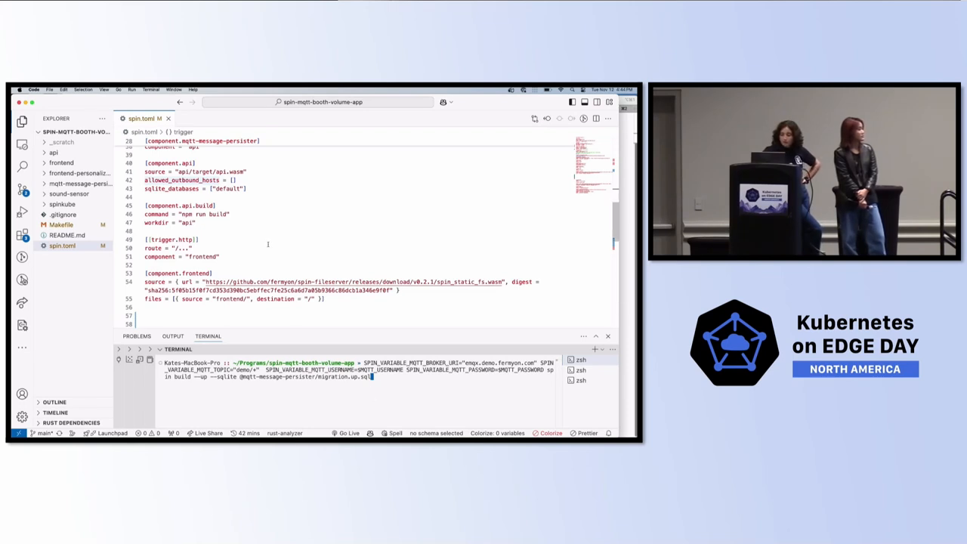
pyautogui.scroll(3)
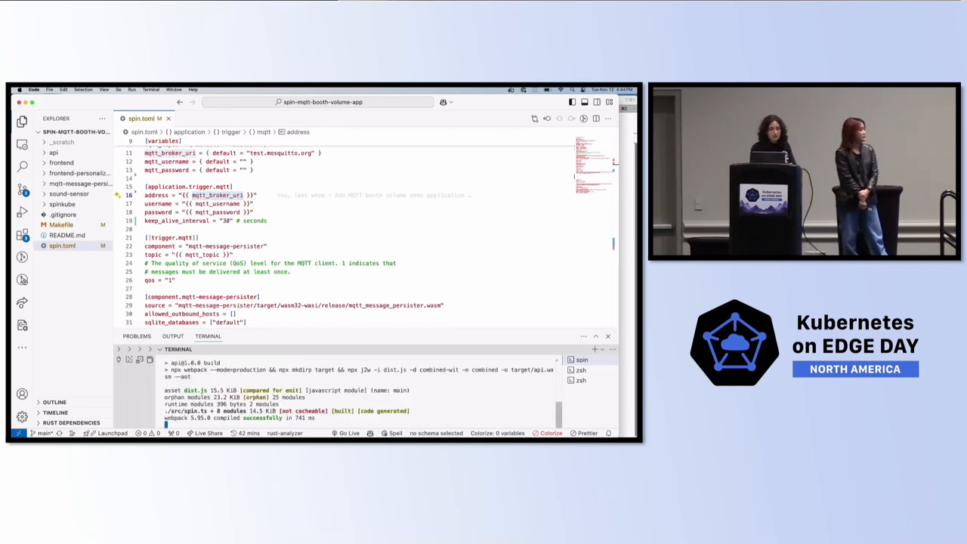
pyautogui.scroll(-3)
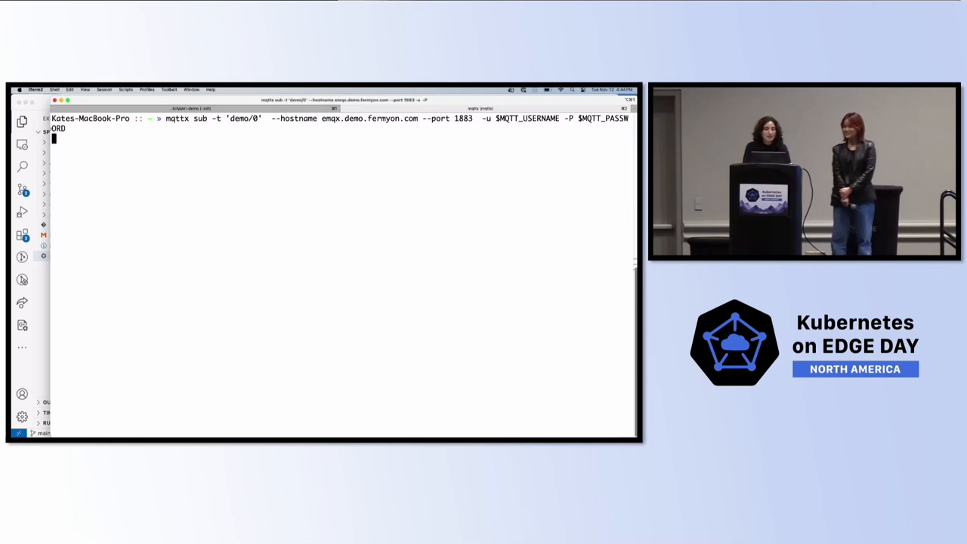
# Step: Start an mqttx subscriber on demo/0 at emqx.demo.fermyon.com port 1883
pyautogui.press('Return')
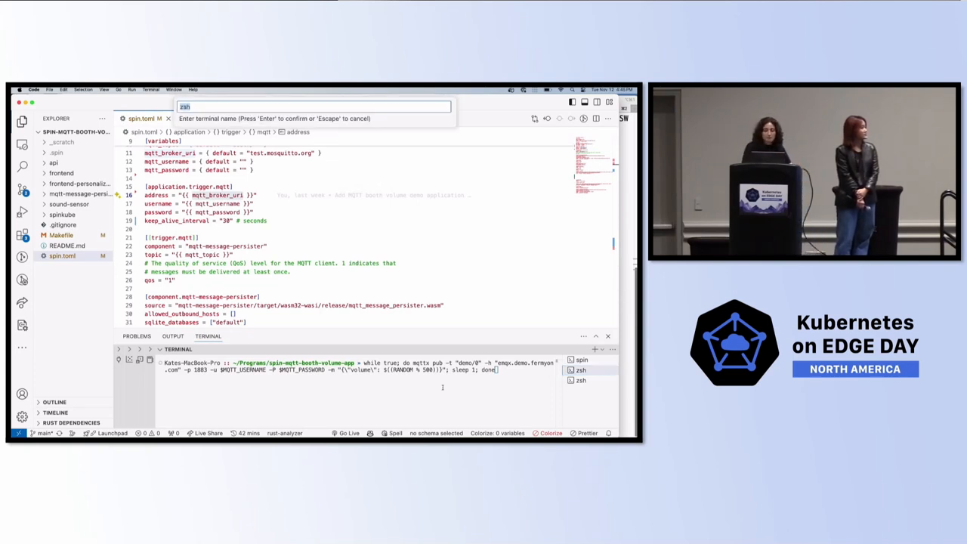
# Step: Launch the loop publishing a random volume payload to demo/0 every second
pyautogui.press('Return')
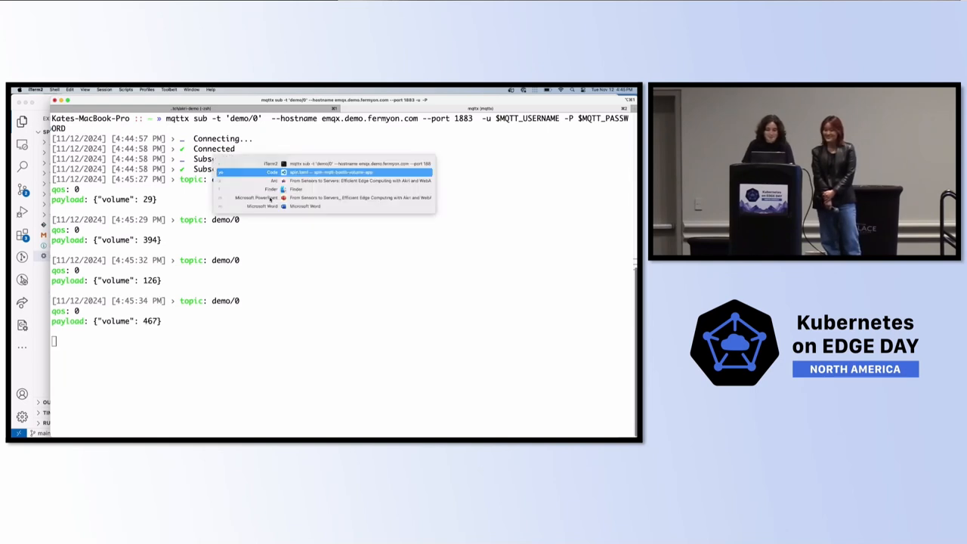
# Step: Switch back to VS Code after confirming volume payloads reach the subscriber
pyautogui.click(332, 173)
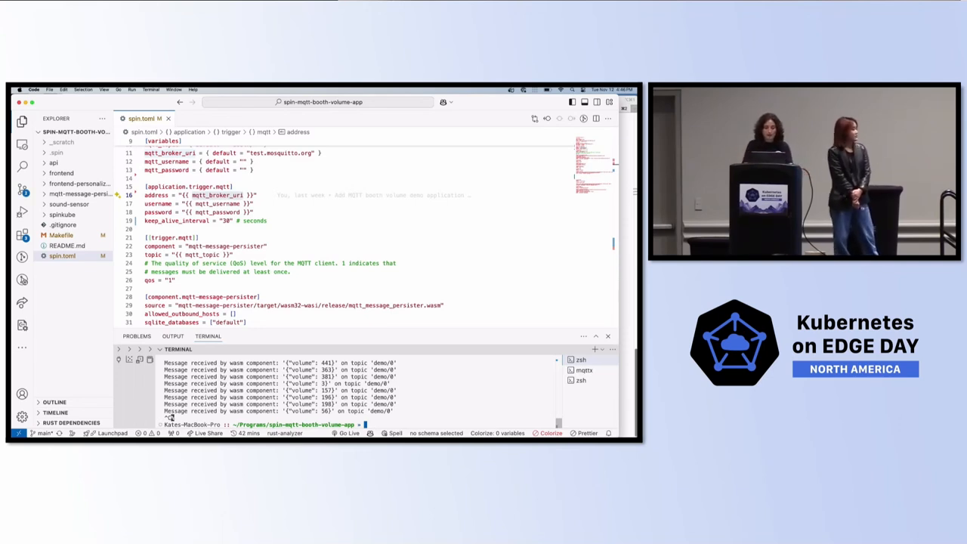
# Step: Push the app as ghcr.io/fermyon/spin-mqtt-booth-volume:akri, with the Explorer sidebar hidden
pyautogui.write('cl')
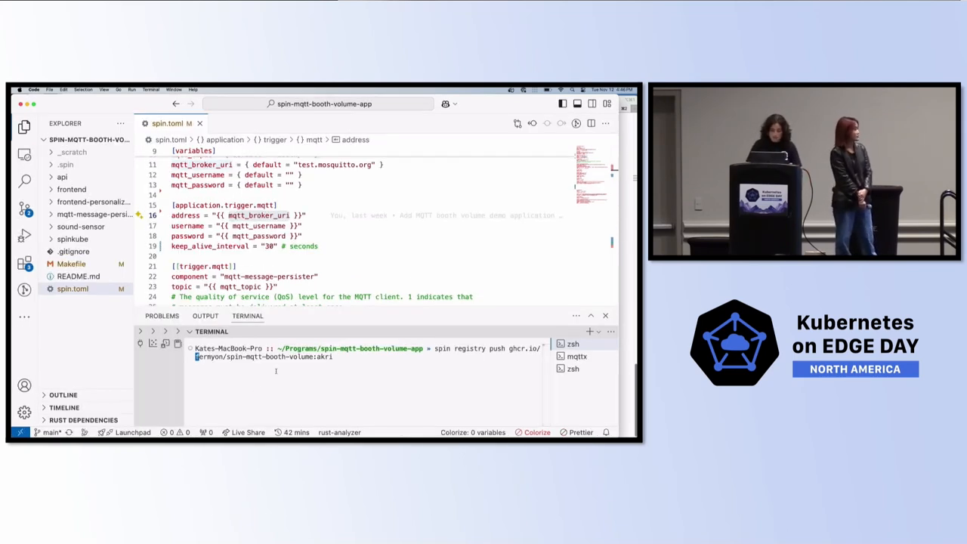
pyautogui.click(24, 127)
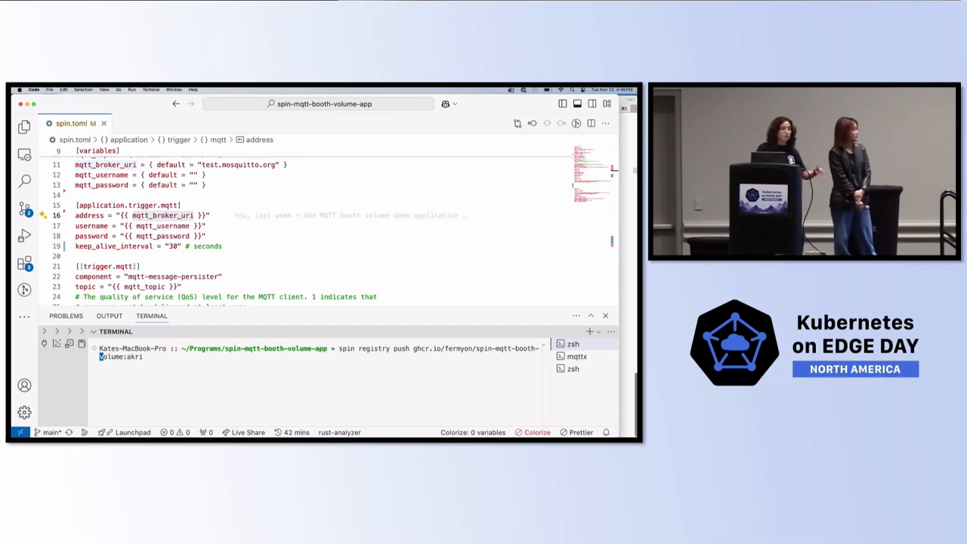
pyautogui.press('Return')
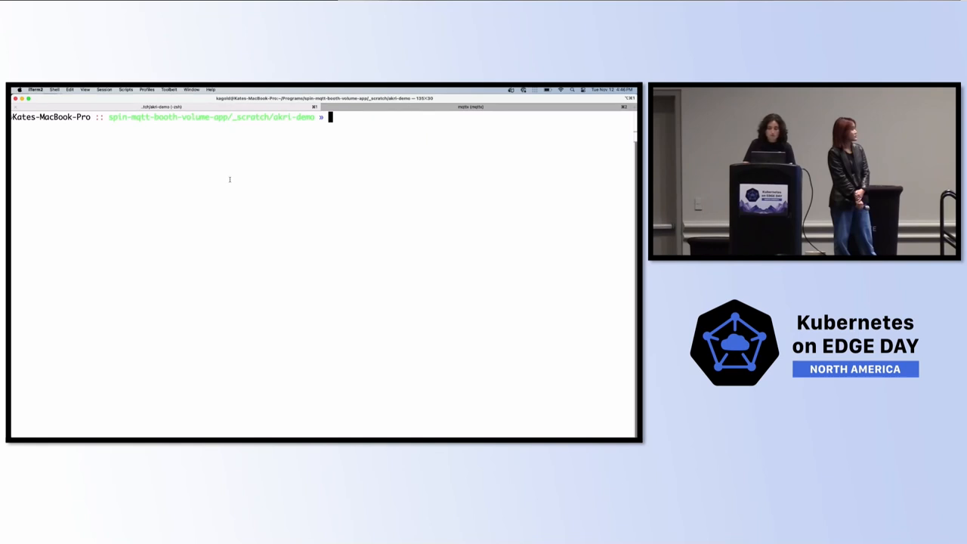
# Step: List cluster nodes, default-namespace pods, and the latest pods across all namespaces
pyautogui.write('k get no')
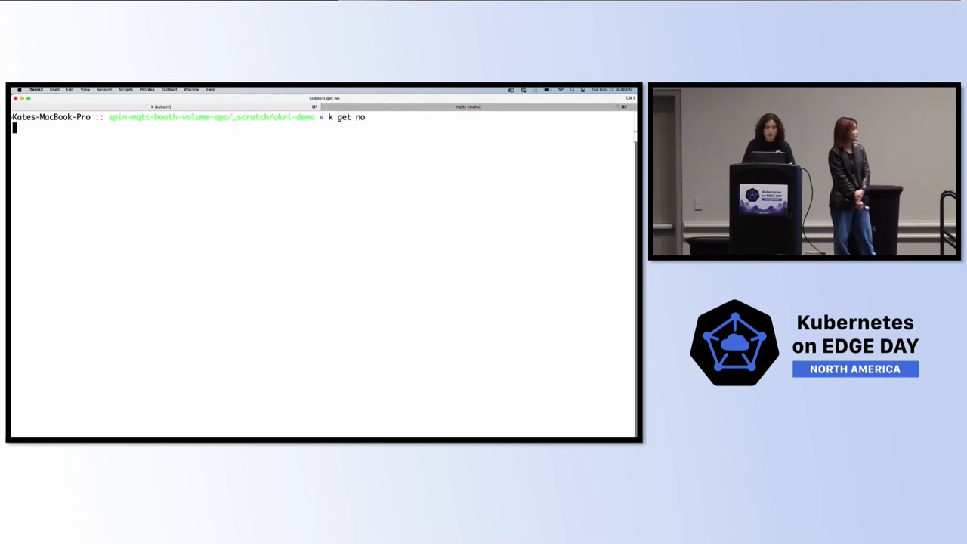
pyautogui.press('Return')
pyautogui.write('k get')
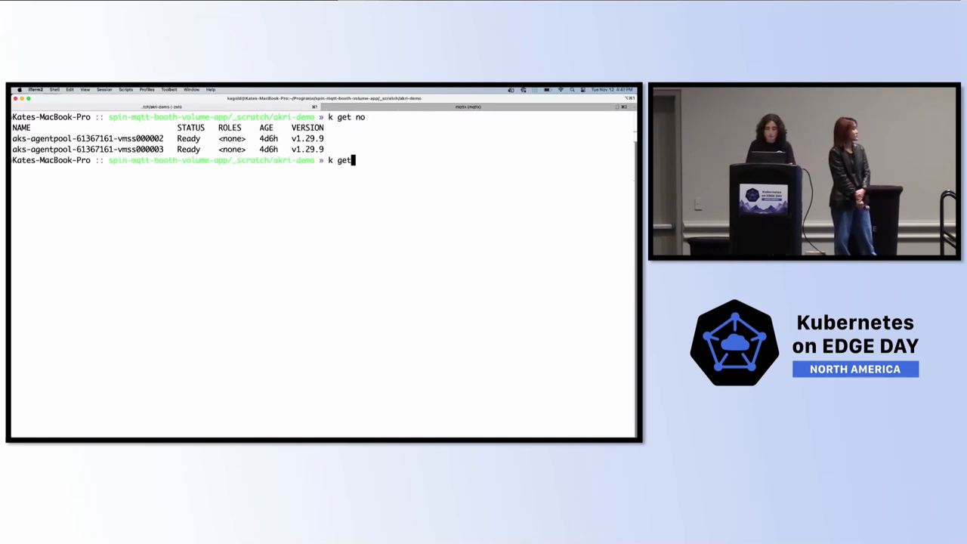
pyautogui.press('Return')
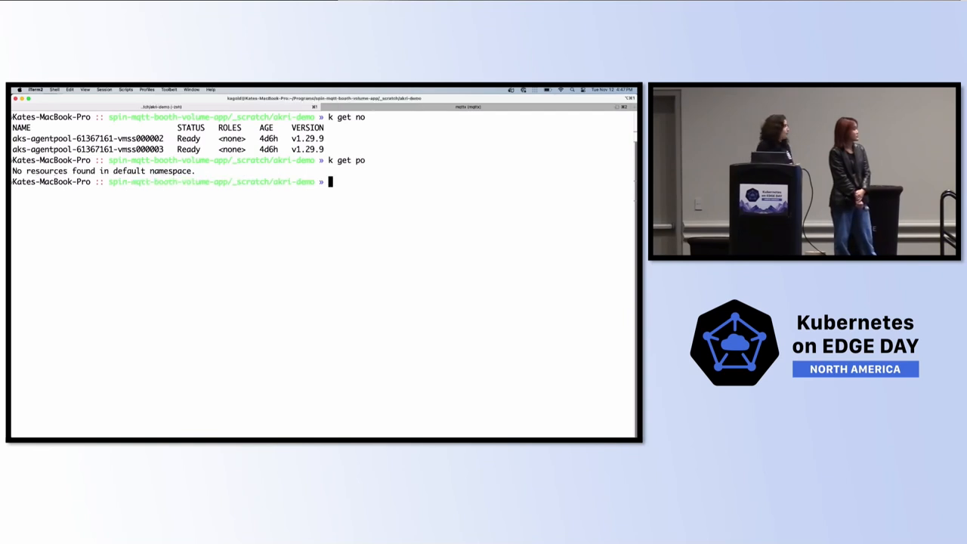
pyautogui.write('k get po -')
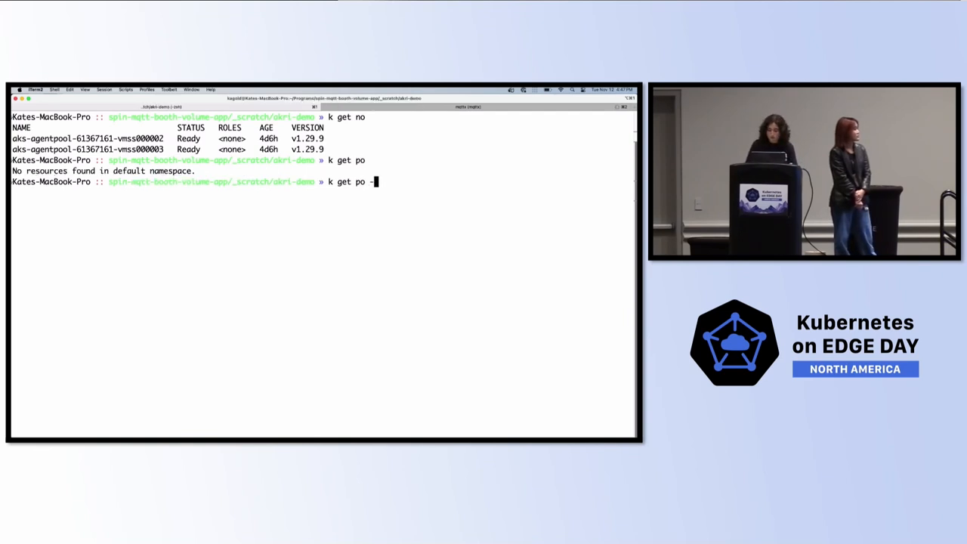
pyautogui.write('A | tail')
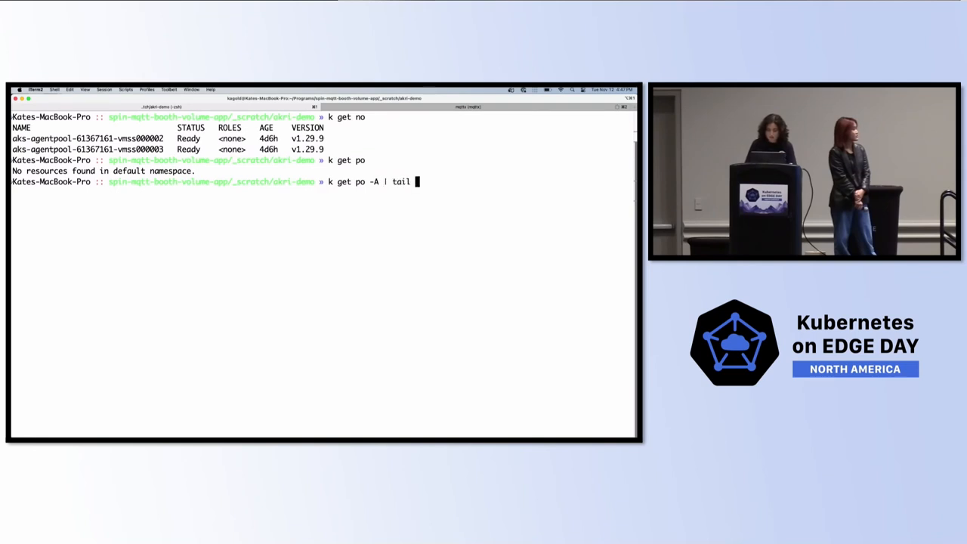
pyautogui.press('Return')
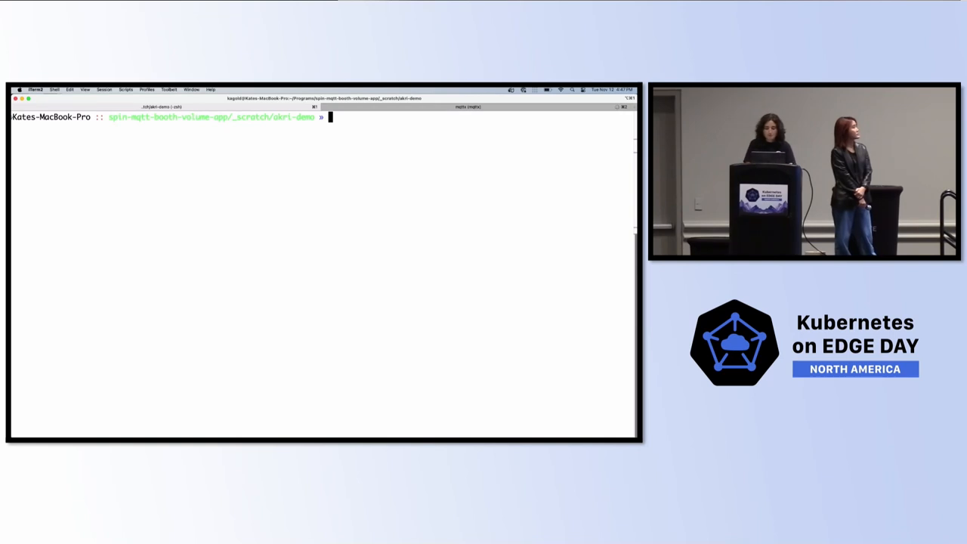
pyautogui.write('vi demo.')
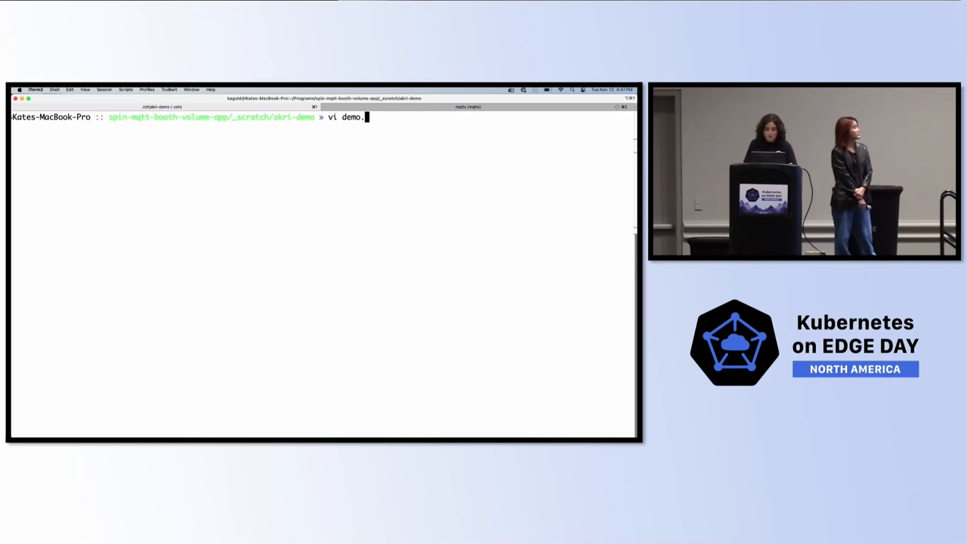
pyautogui.press('Return')
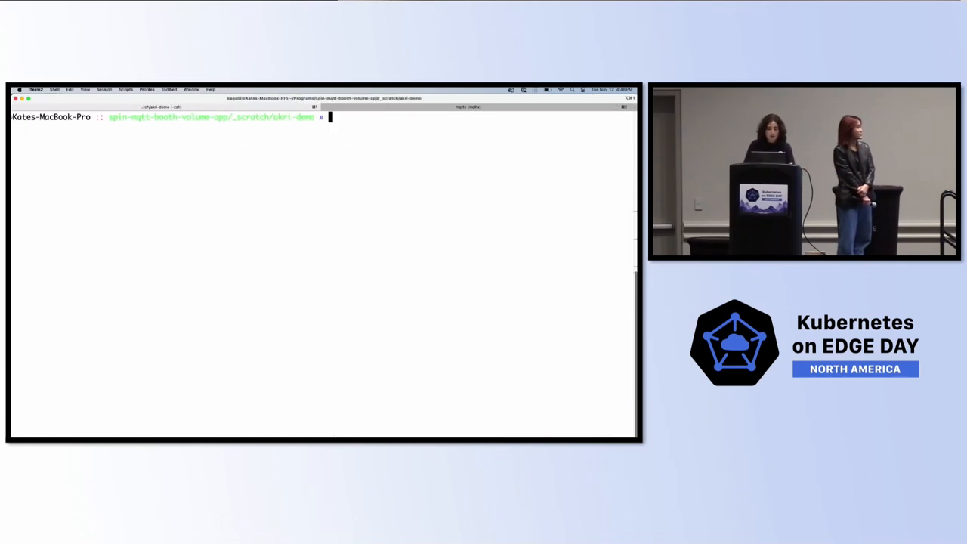
pyautogui.write('vi configuration')
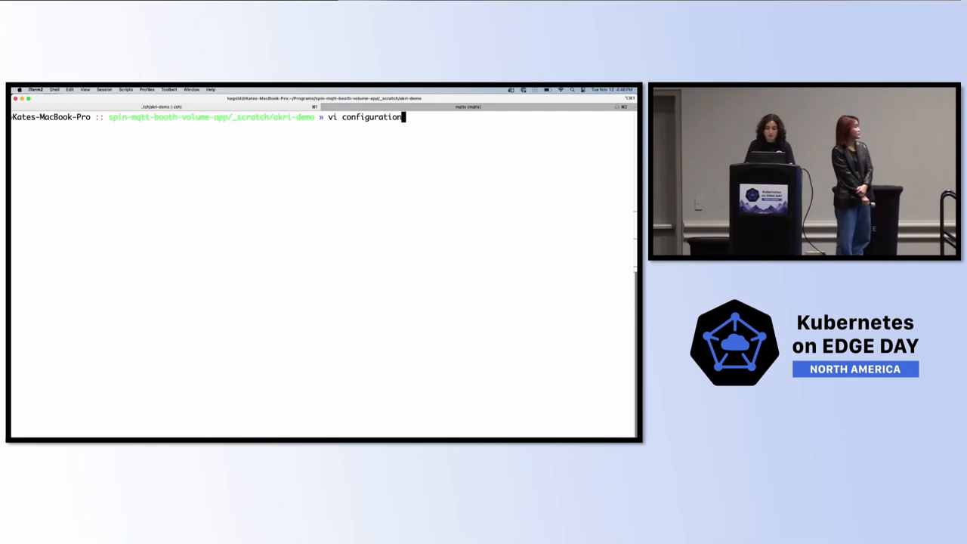
pyautogui.press('Return')
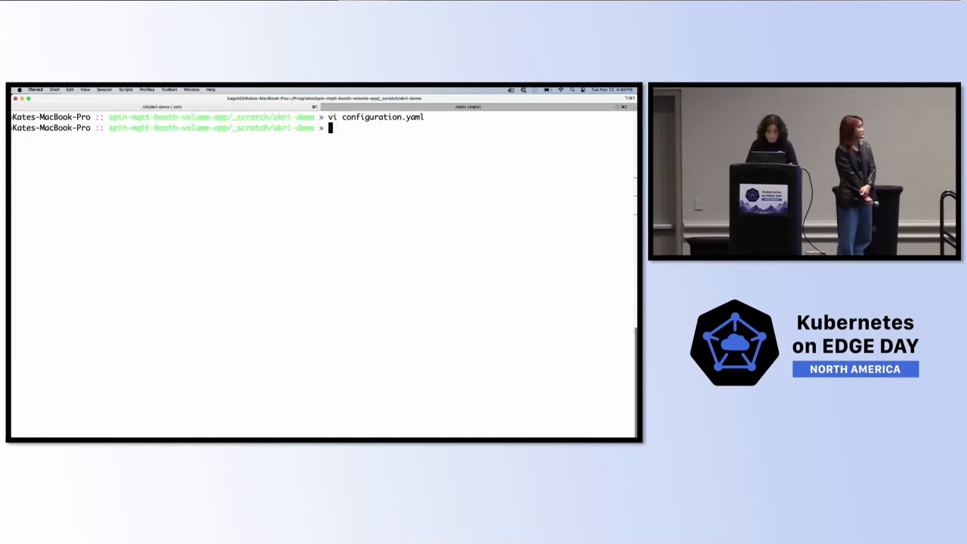
# Step: Apply configuration.yaml to create the mqtt-sound-sensor Akri configuration
pyautogui.write('k apply -f c')
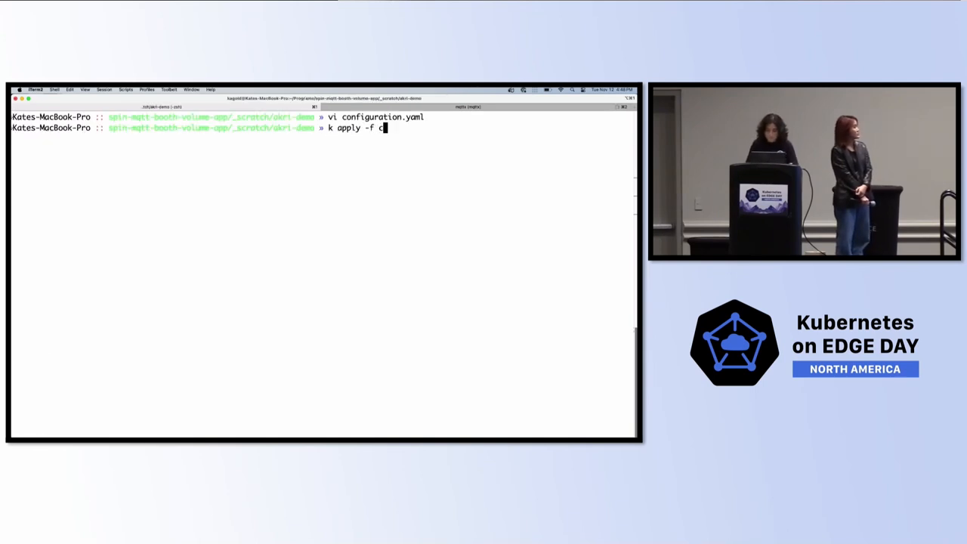
pyautogui.write('onfiguration')
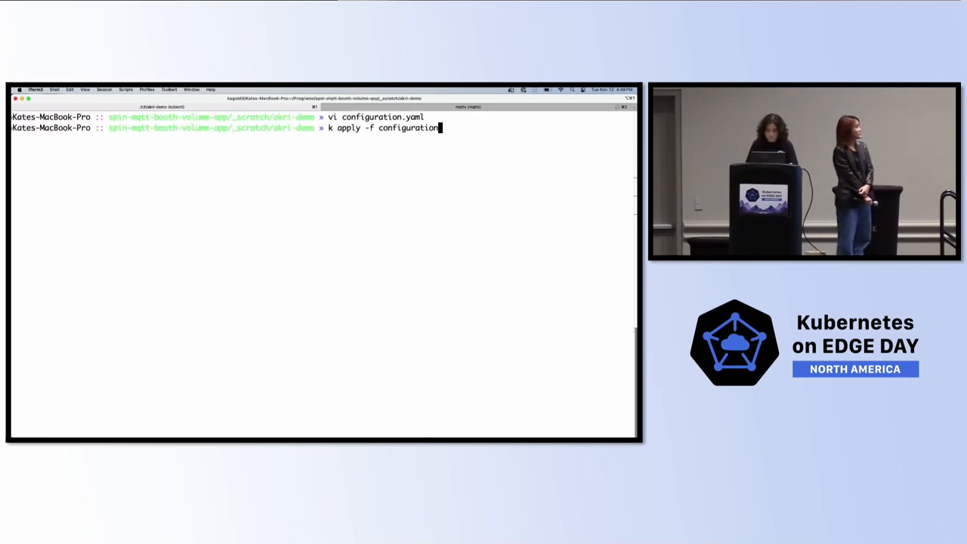
pyautogui.press('Return')
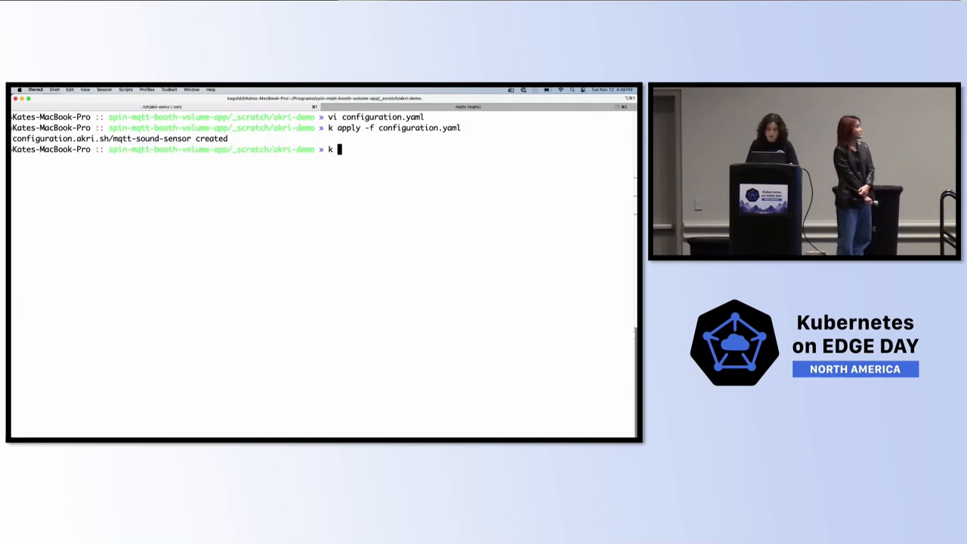
# Step: List the Akri configurations and the discovered shared device instance
pyautogui.write('get akric')
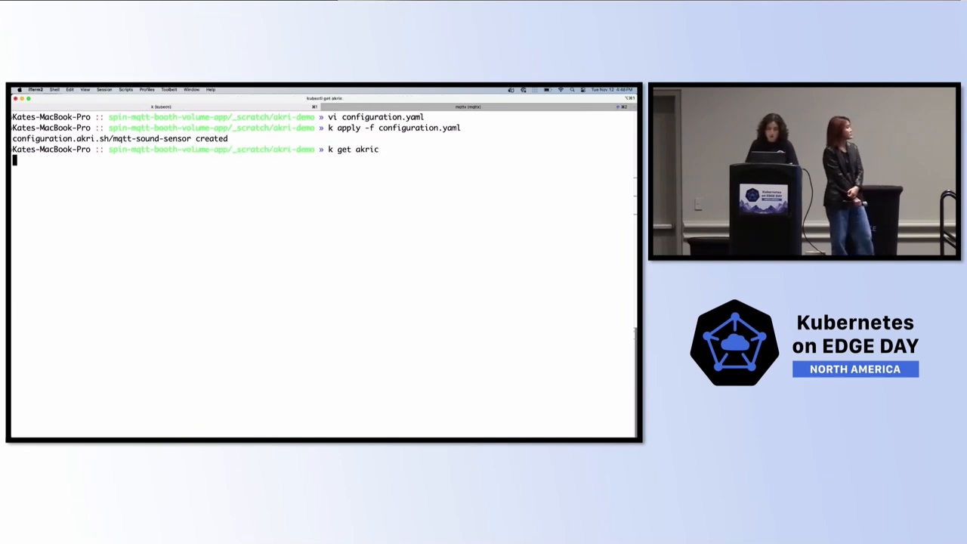
pyautogui.press('Return')
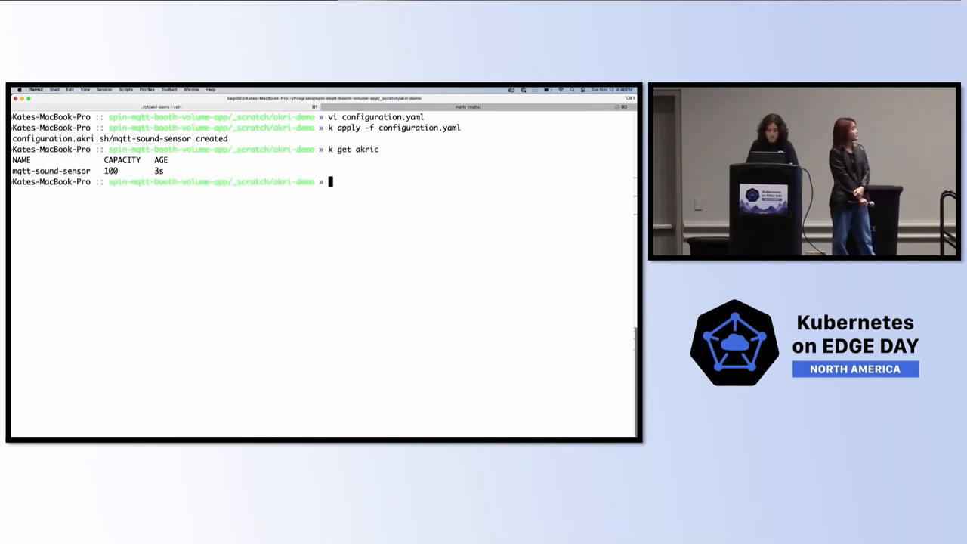
pyautogui.write('k get')
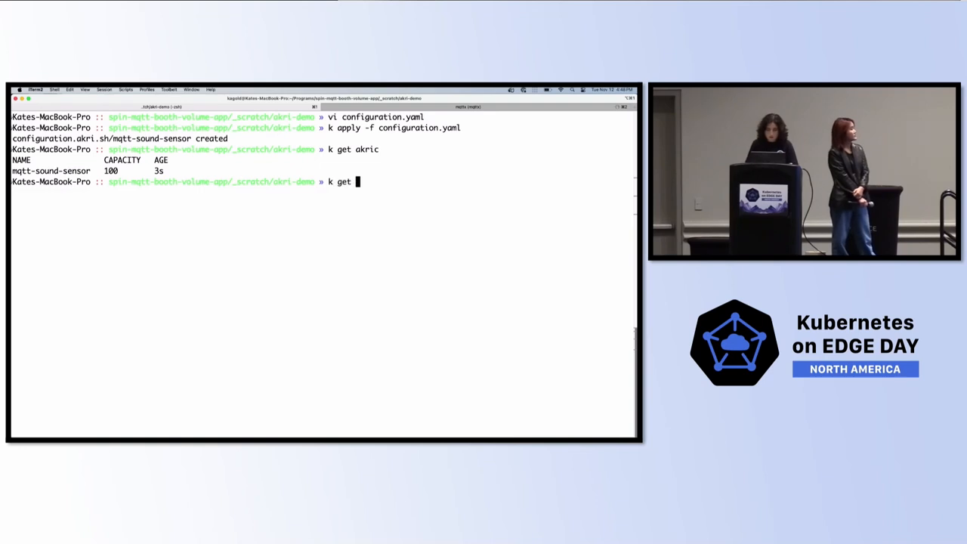
pyautogui.press('Return')
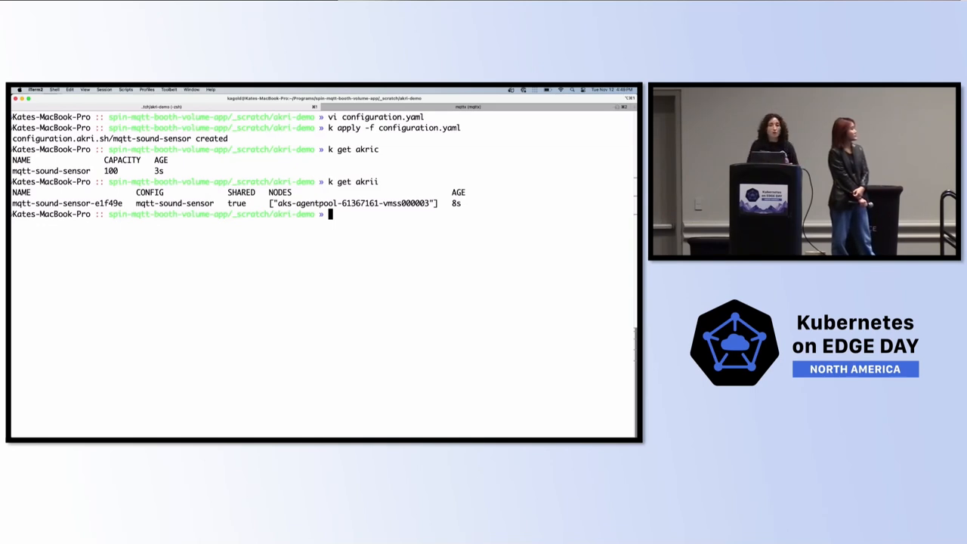
pyautogui.write('vi')
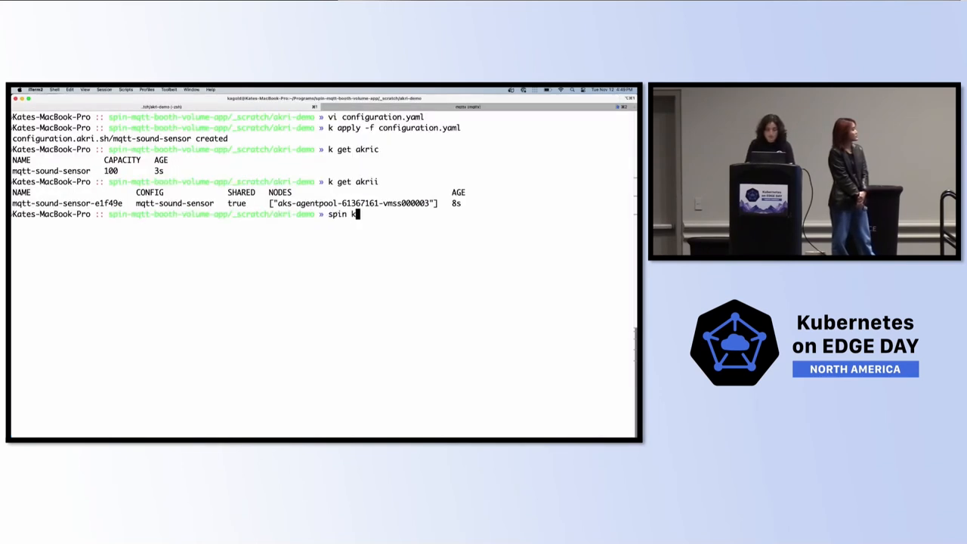
# Step: Run spin kube scaffold from the akri image to print a two-replica SpinApp manifest
pyautogui.write('ube scaf')
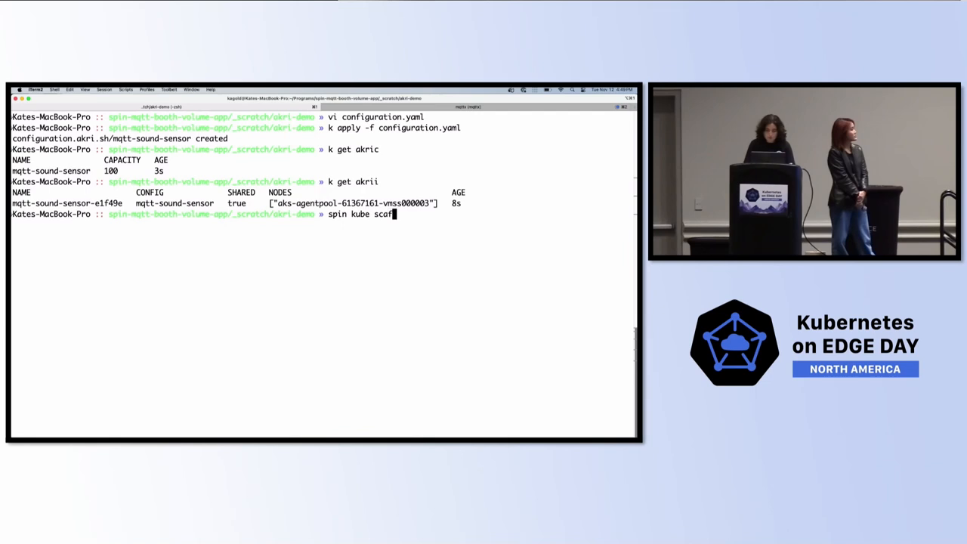
pyautogui.write('fold --from ghcr.io/fermyon/spin-mqtt-booth-volume:akri')
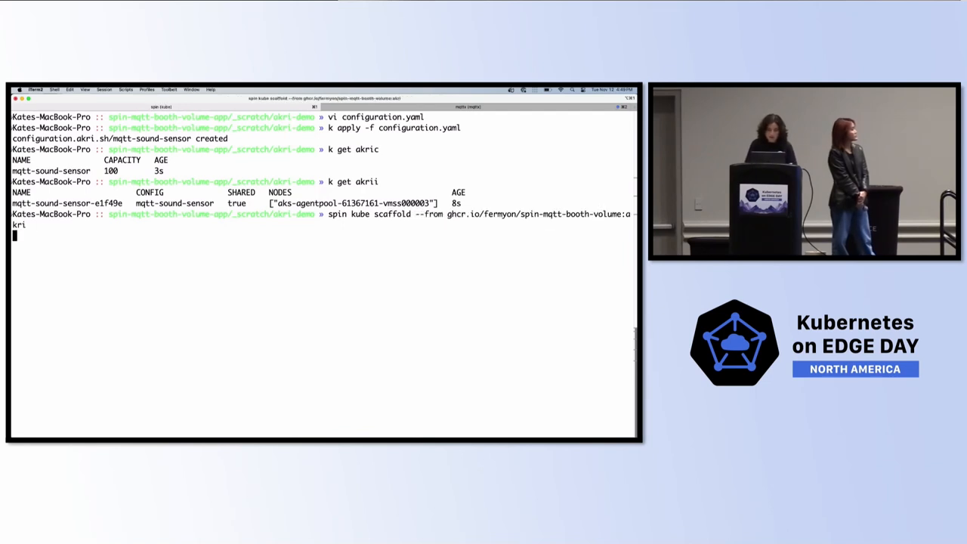
pyautogui.press('Return')
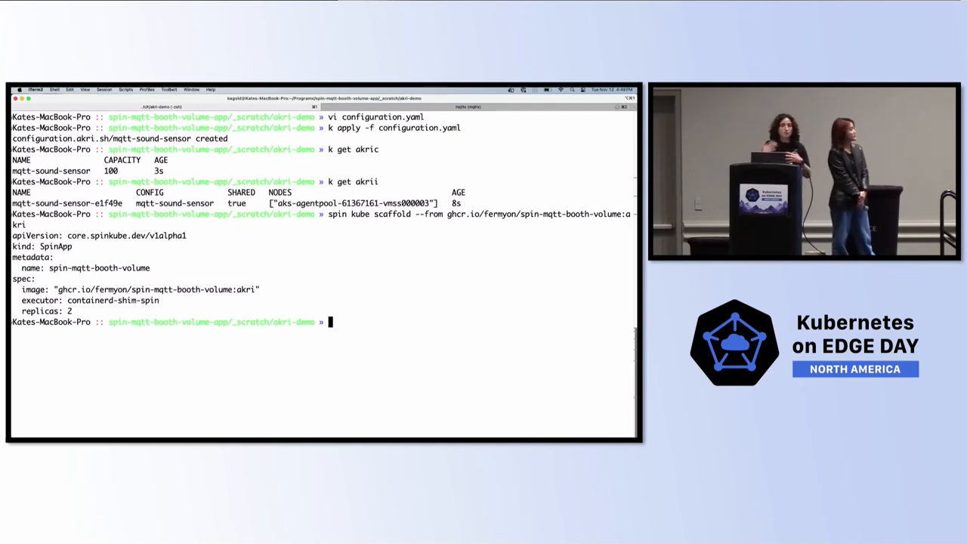
pyautogui.write('vi sp')
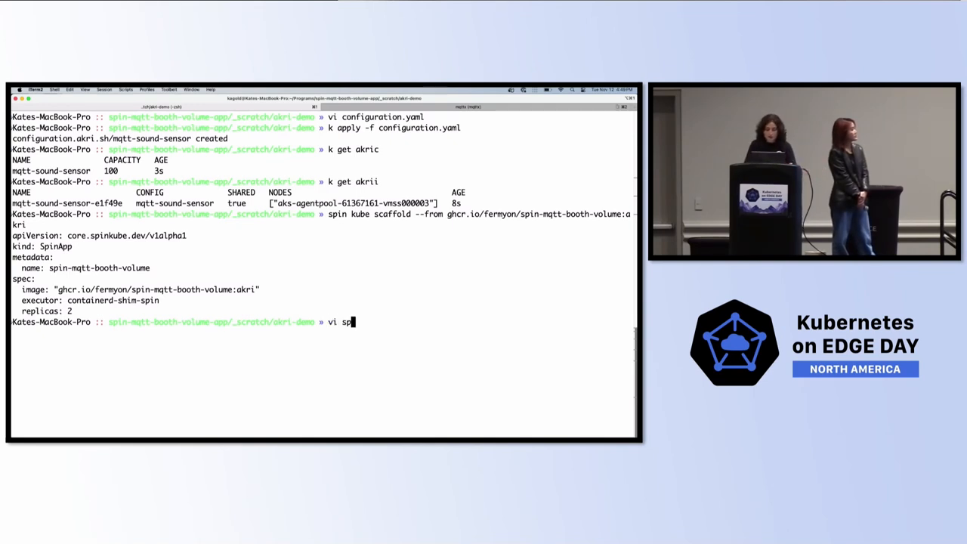
pyautogui.press('Return')
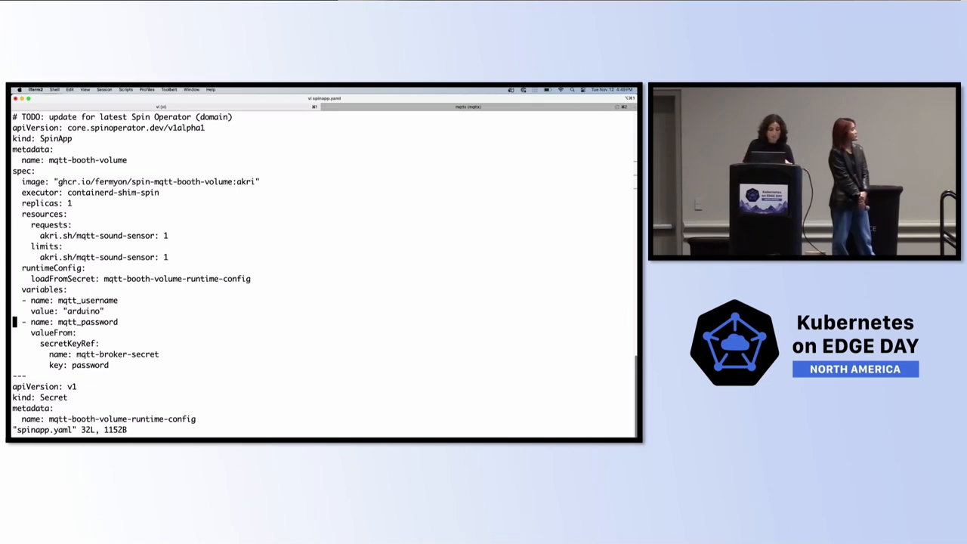
pyautogui.scroll(-3)
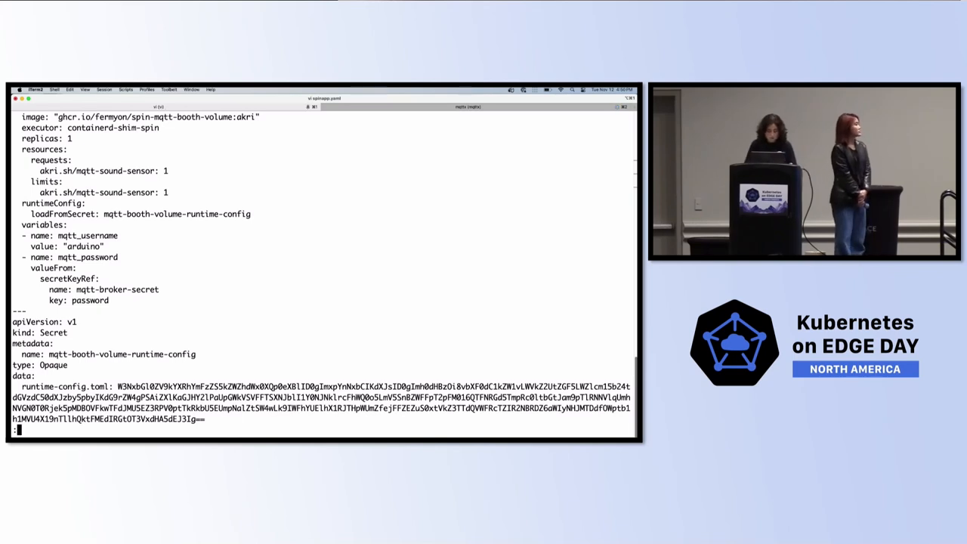
pyautogui.write(':wq\\')
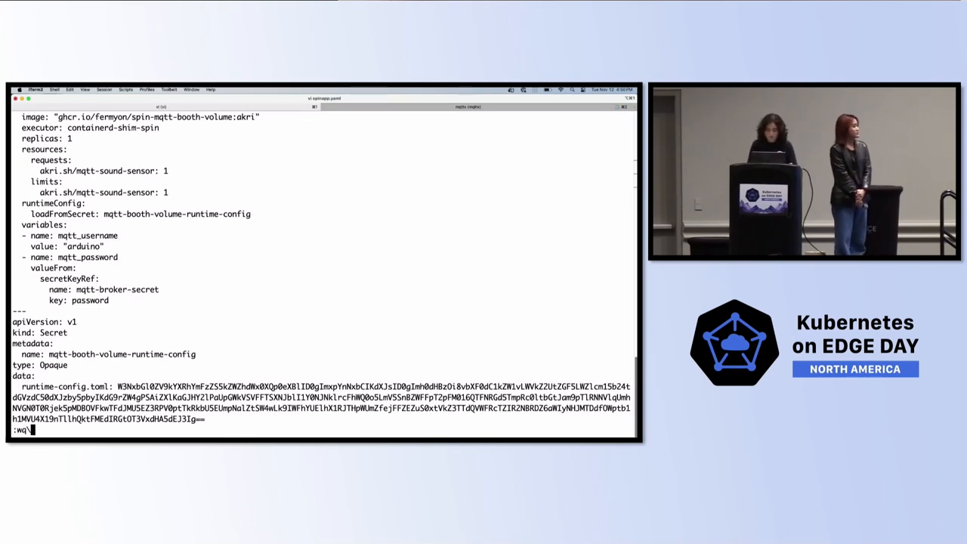
pyautogui.press('Return')
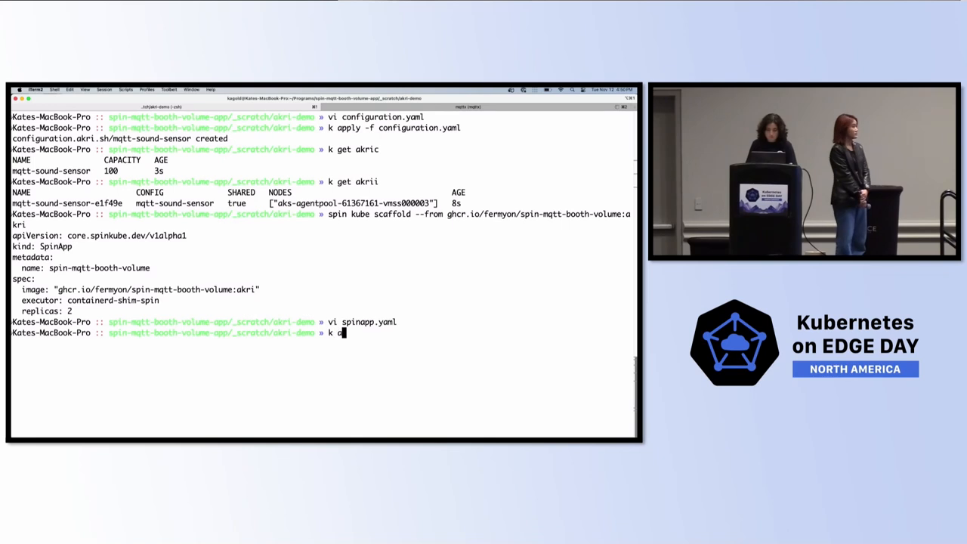
# Step: Apply spinapp.yaml, check the mqtt-booth-volume pod and service, and port-forward 3000:80
pyautogui.write('pply -f spinapp')
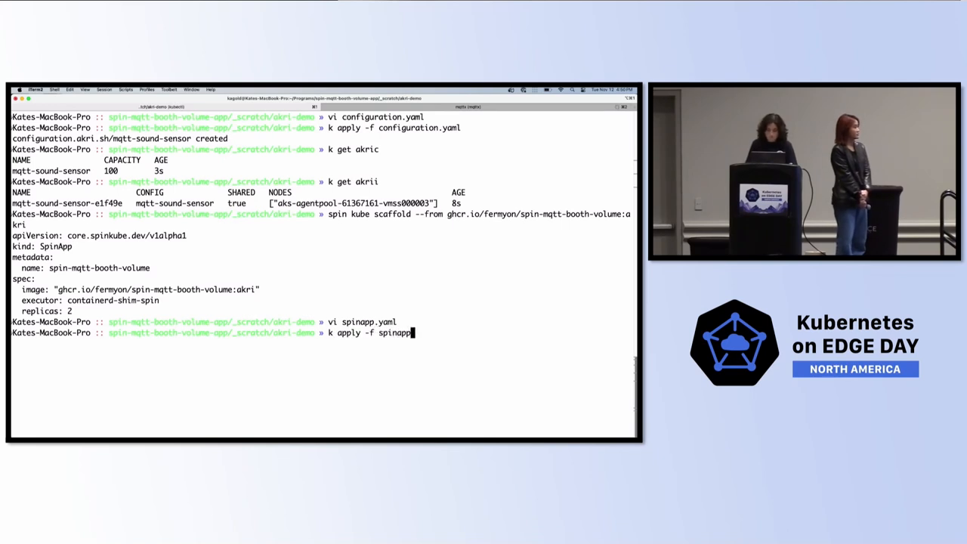
pyautogui.press('Return')
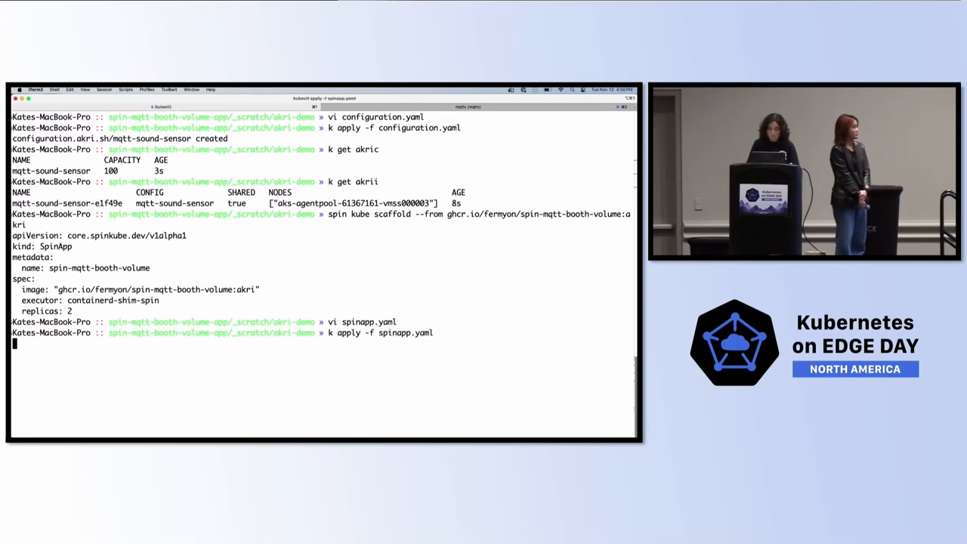
pyautogui.press('Return')
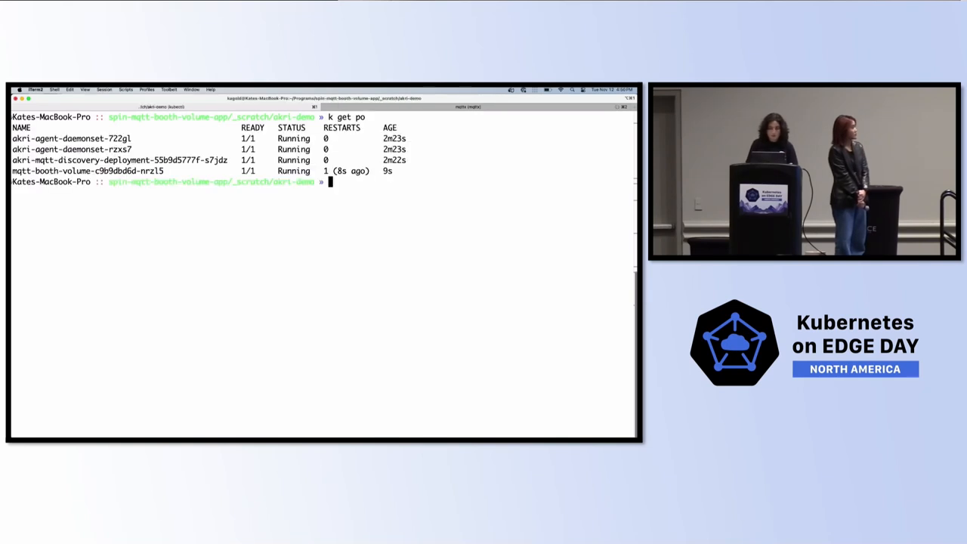
pyautogui.write('k get s')
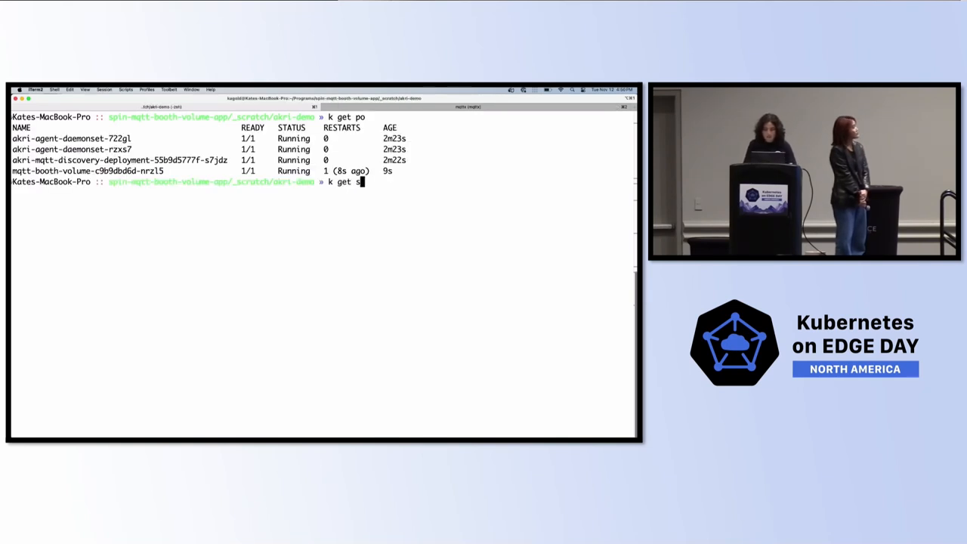
pyautogui.press('Return')
pyautogui.write('k port-forward svc/mqtt-booth-volume 3000:80')
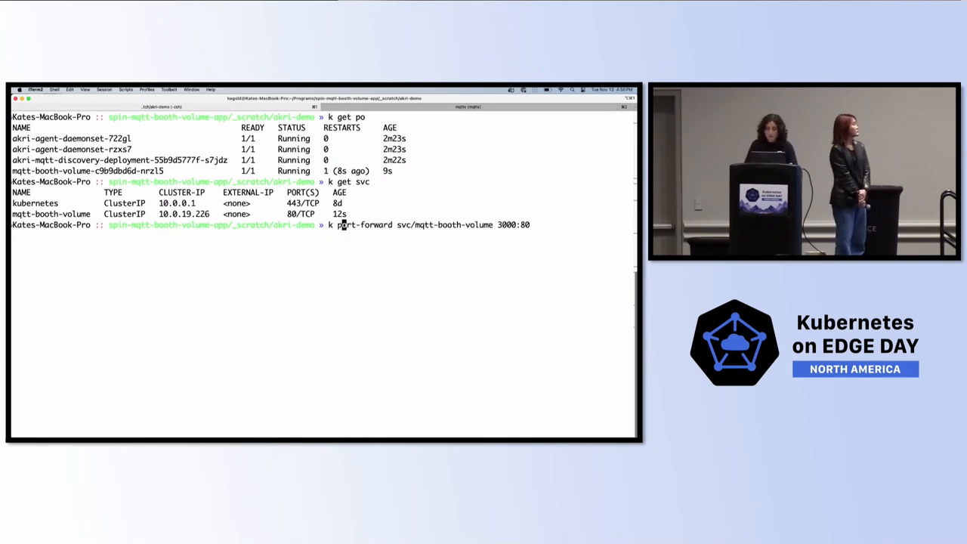
pyautogui.press('Return')
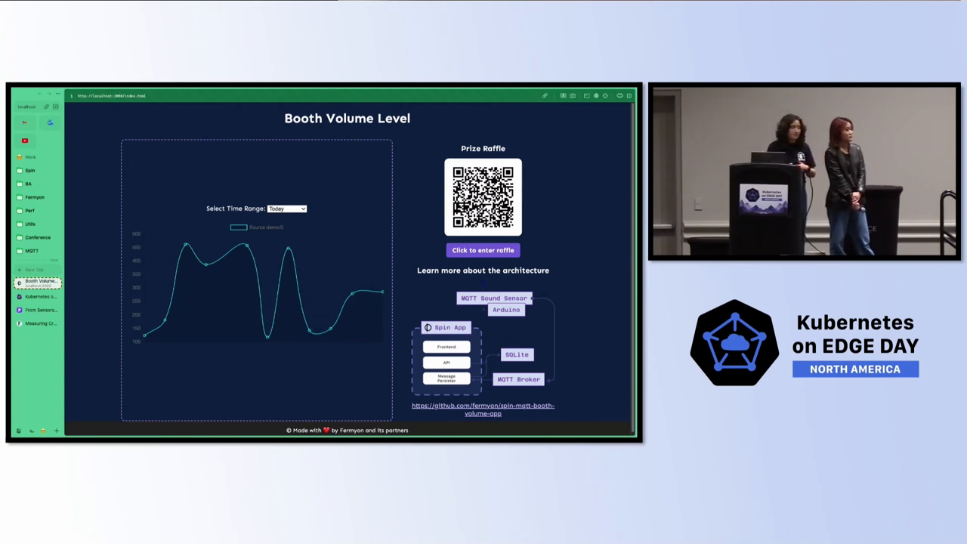
# Step: Choose a time range on the Booth Volume Level chart, then advance to the Resources slide
pyautogui.click(288, 209)
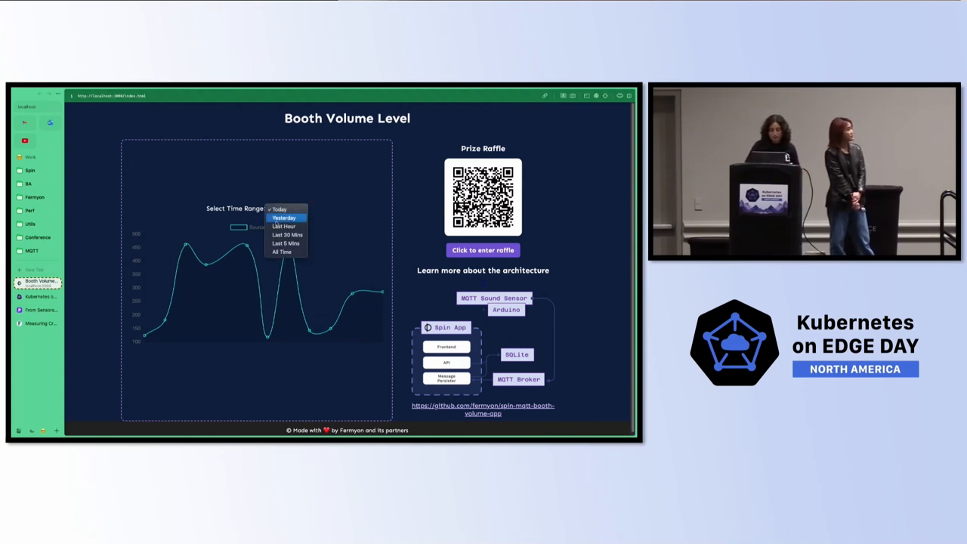
pyautogui.click(287, 235)
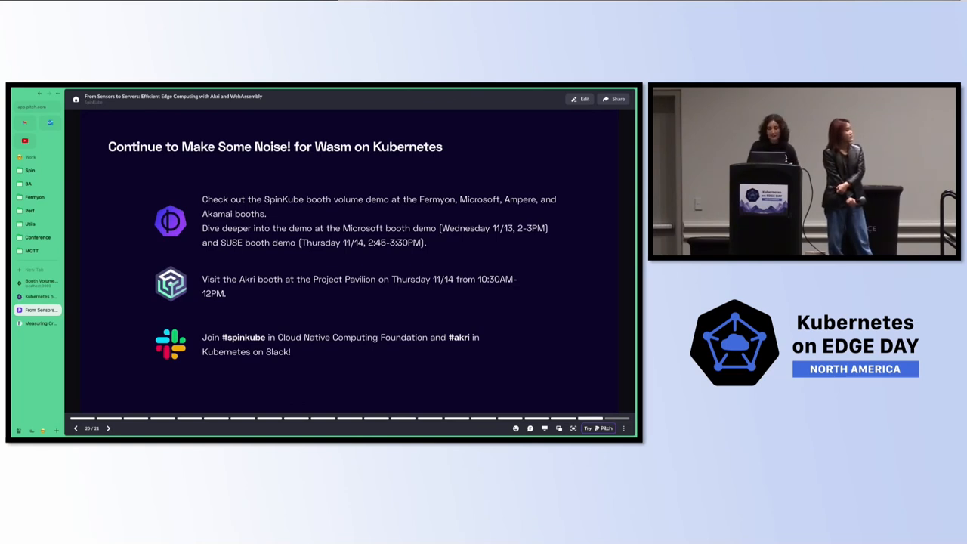
pyautogui.click(108, 428)
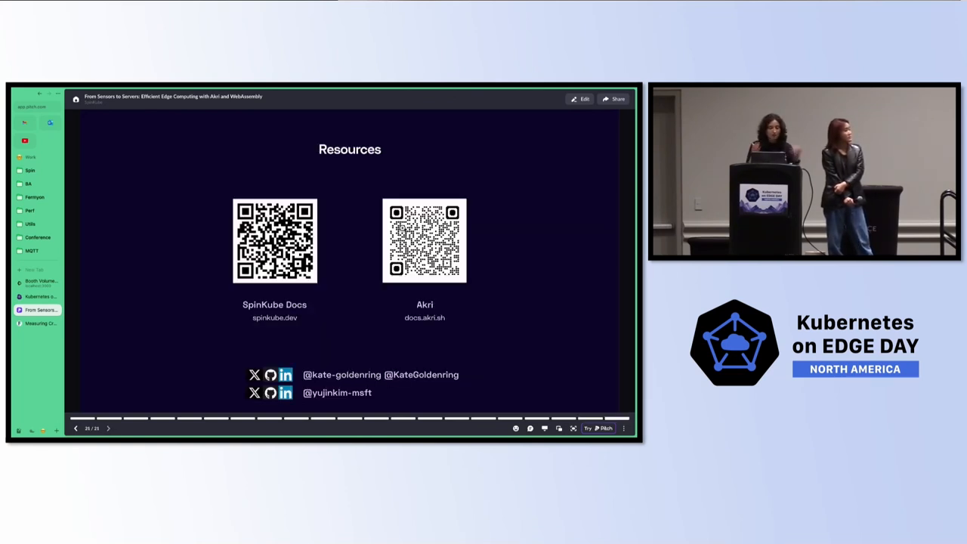